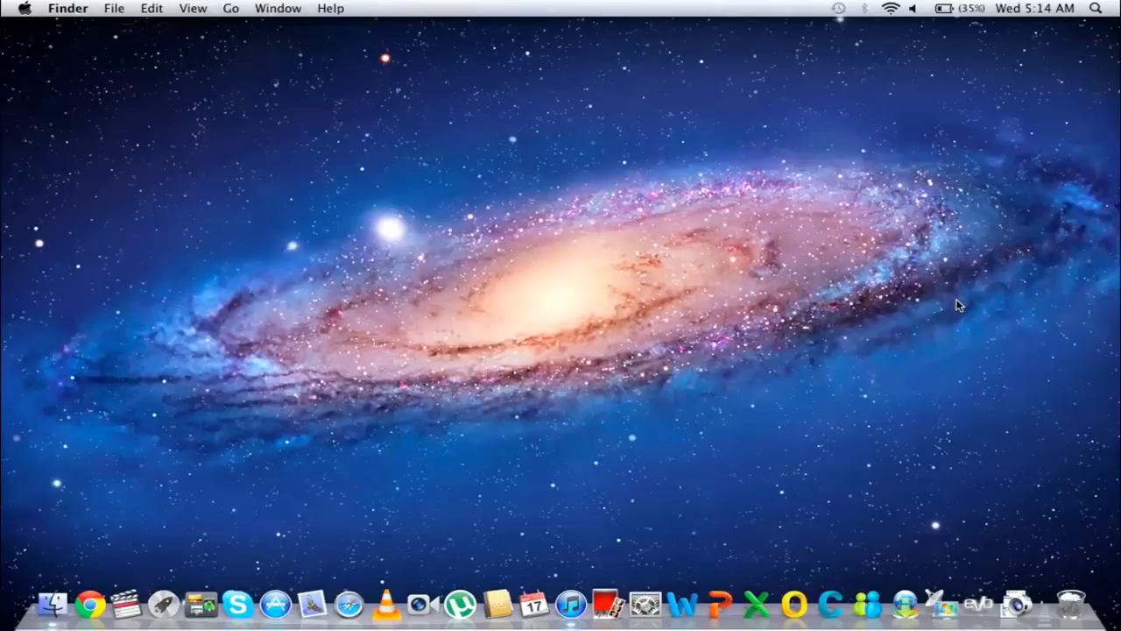
mouse_move(535, 616)
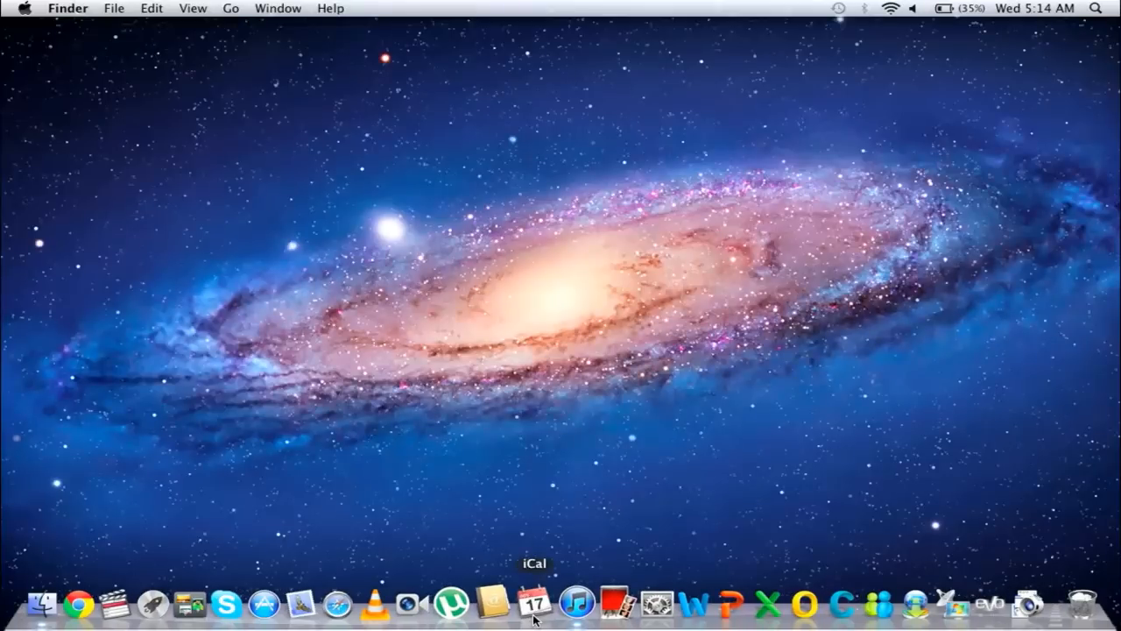
Search Spotlight for 'ical' and launch iCal from the Top Hit.
click(1103, 8)
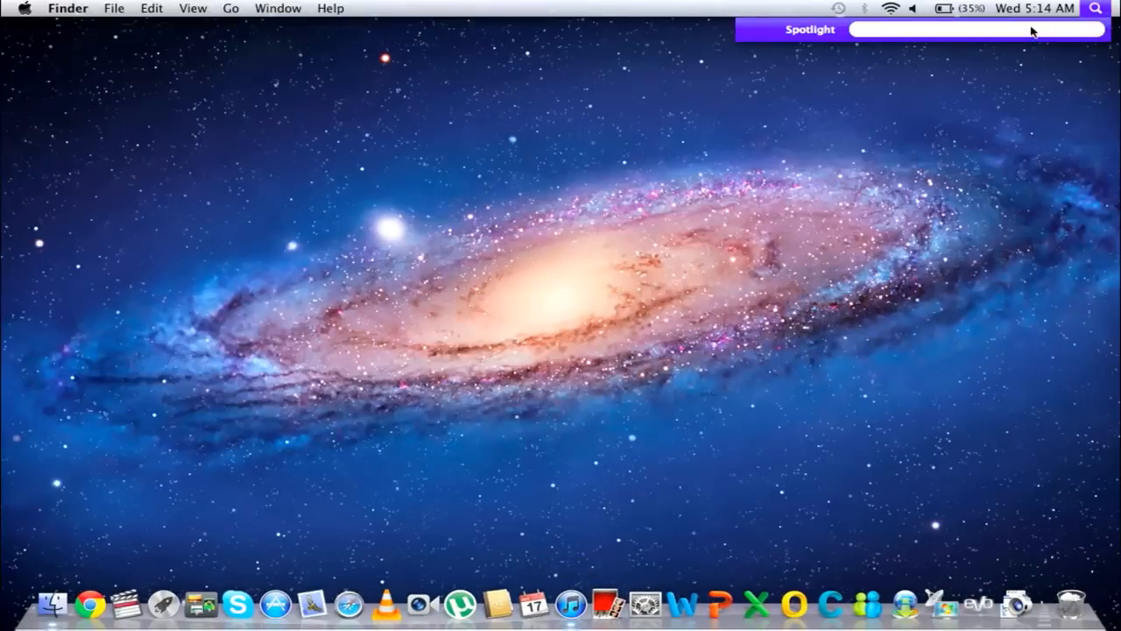
text(ical)
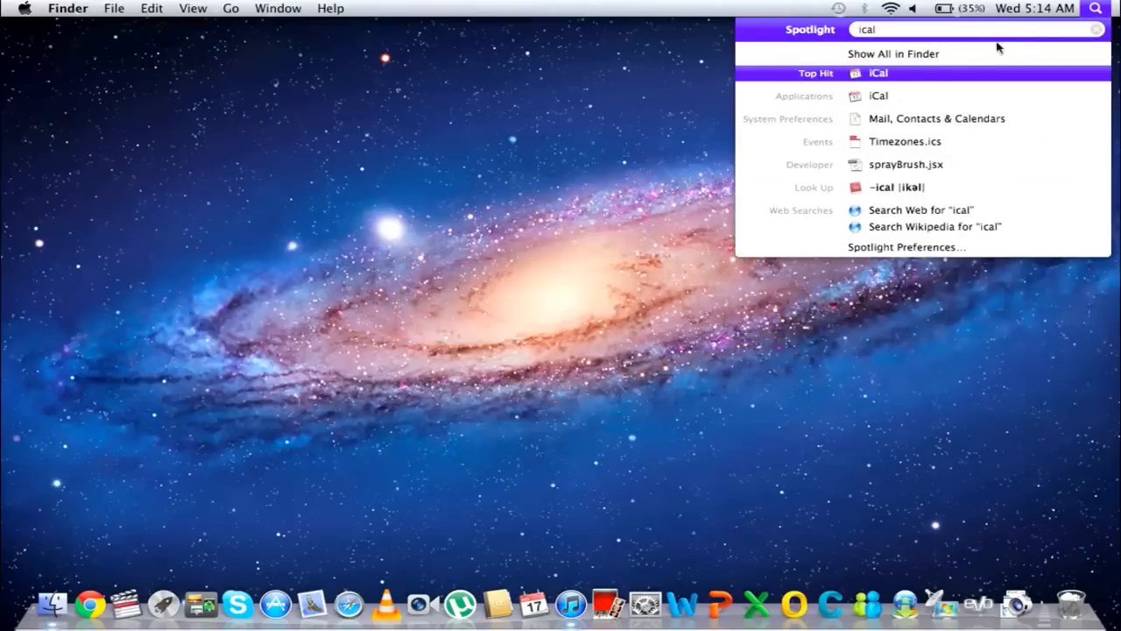
click(878, 72)
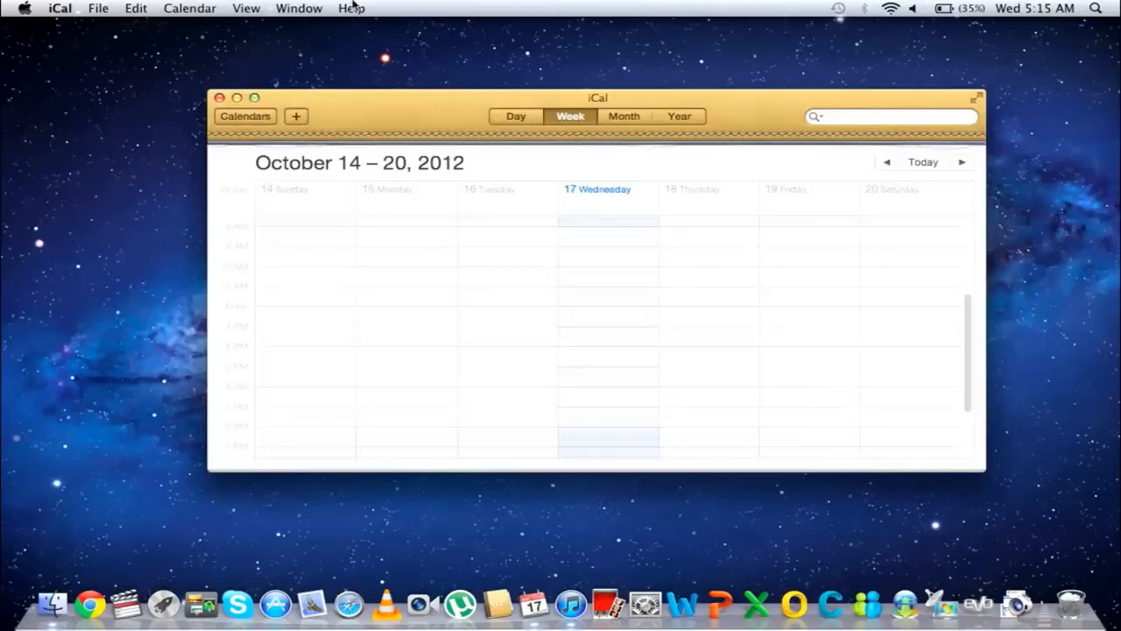
Create a new reminder titled 'Release Update Documentation' via File > New Reminder.
click(97, 8)
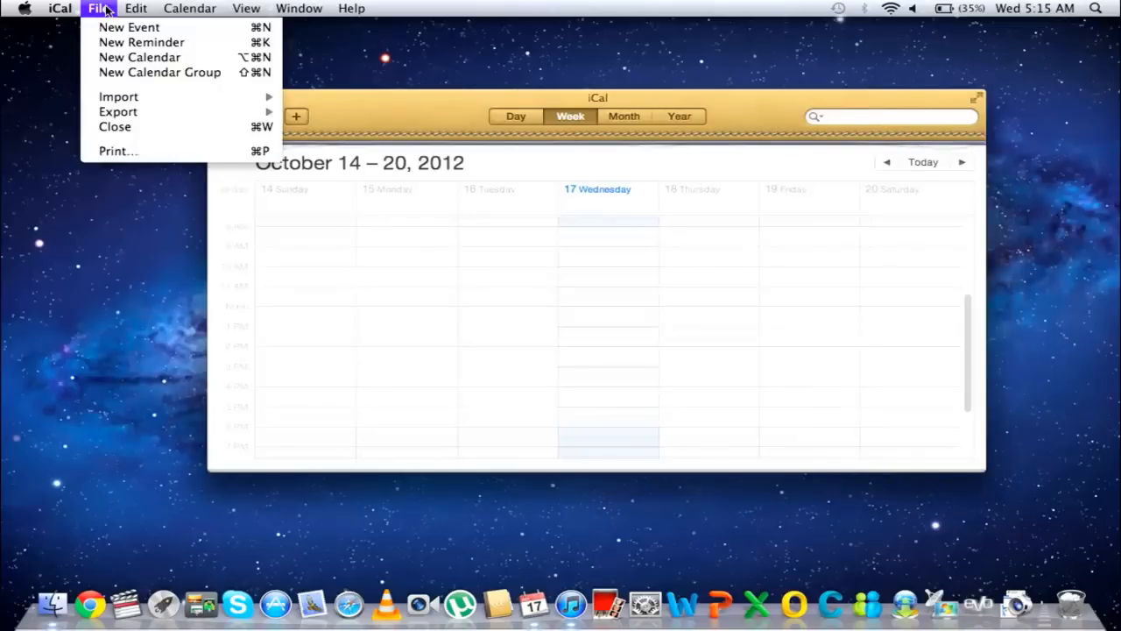
click(140, 42)
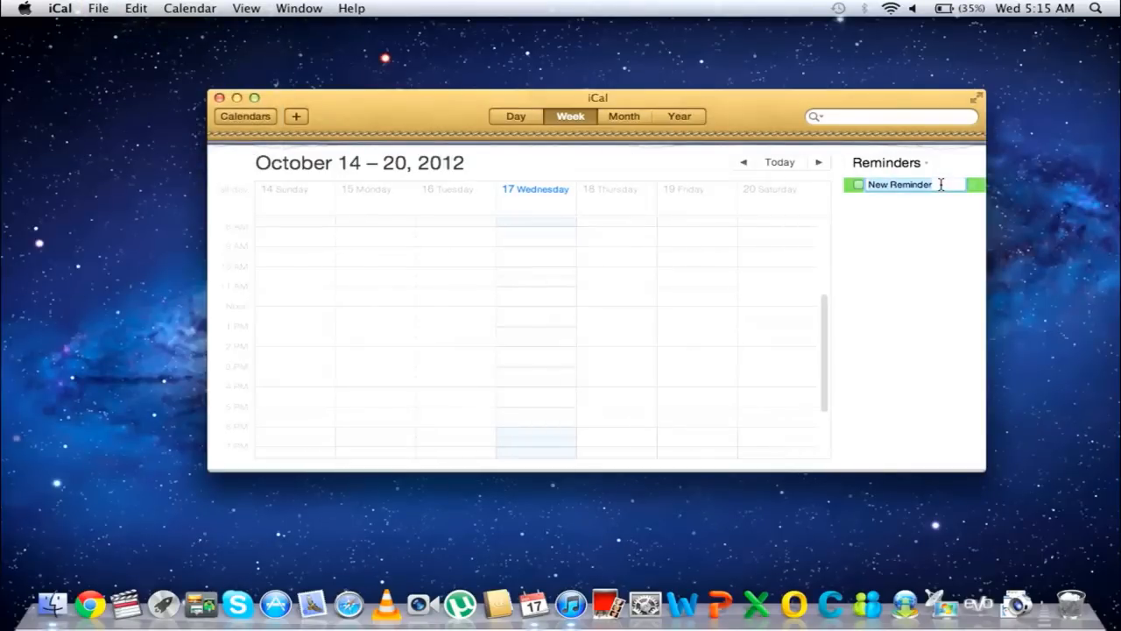
text(Release Update Documentation)
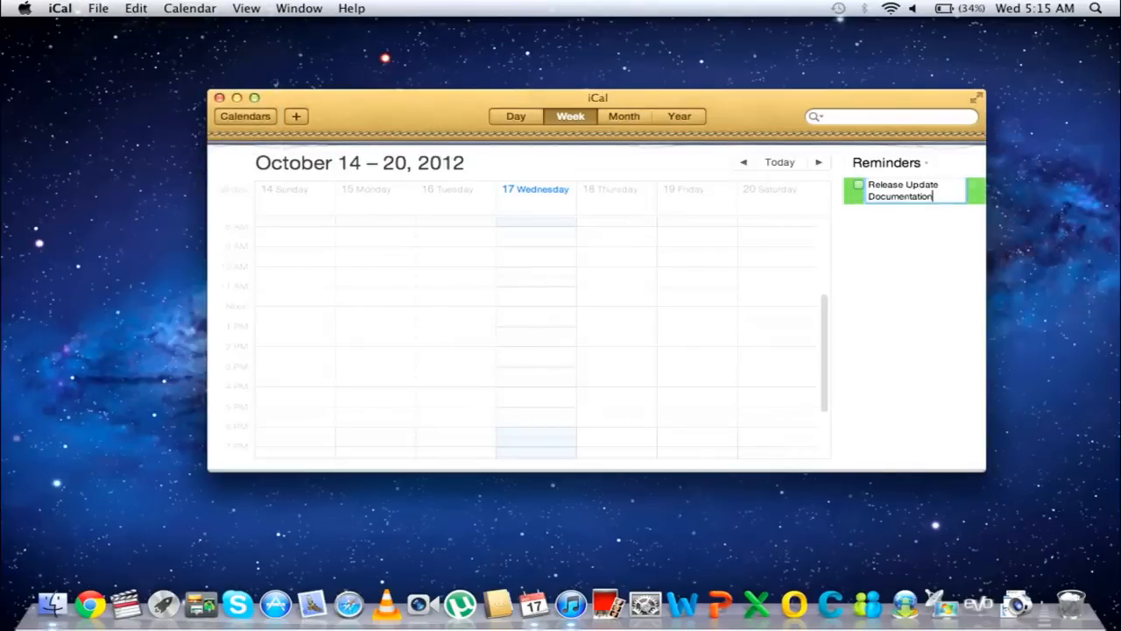
right_click(903, 190)
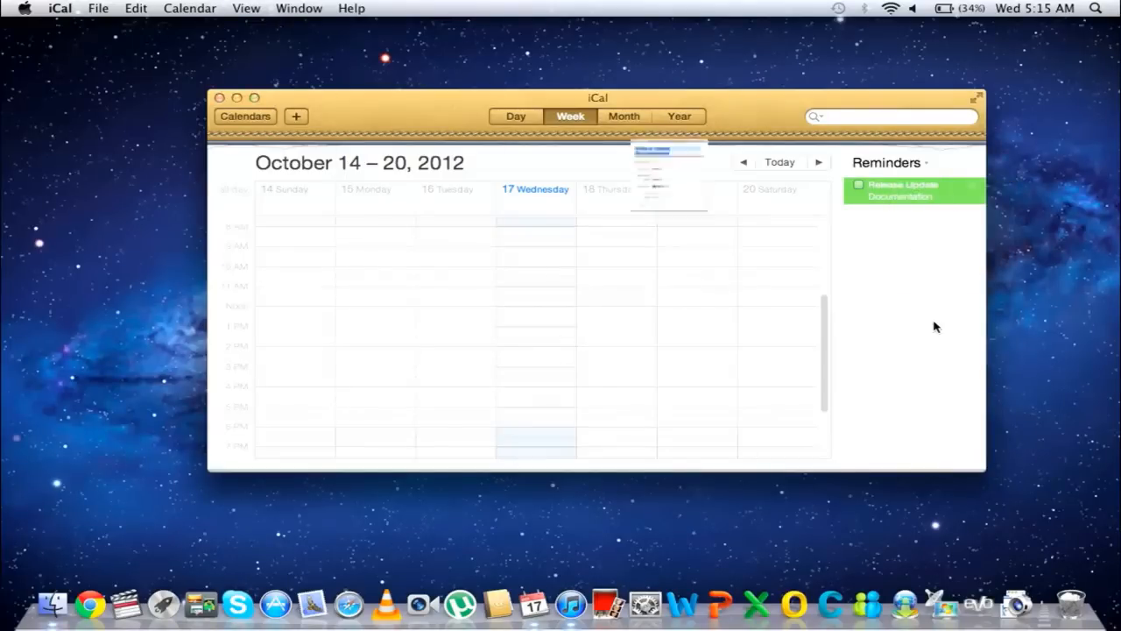
Set the Release Update Documentation reminder's priority to High and apply it.
double_click(915, 190)
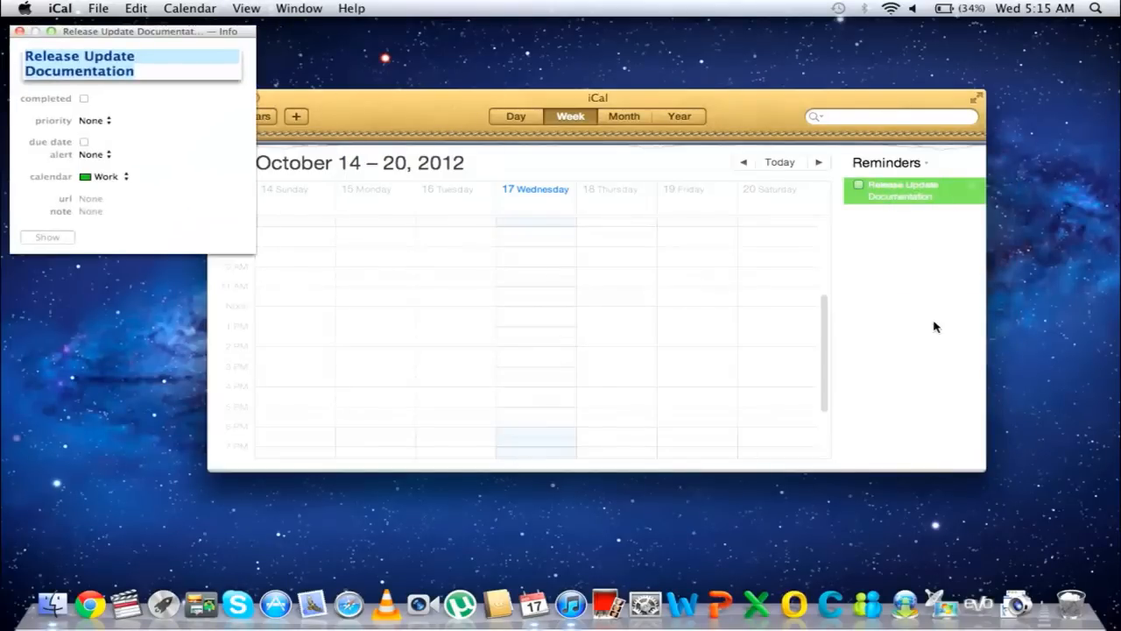
mouse_move(262, 164)
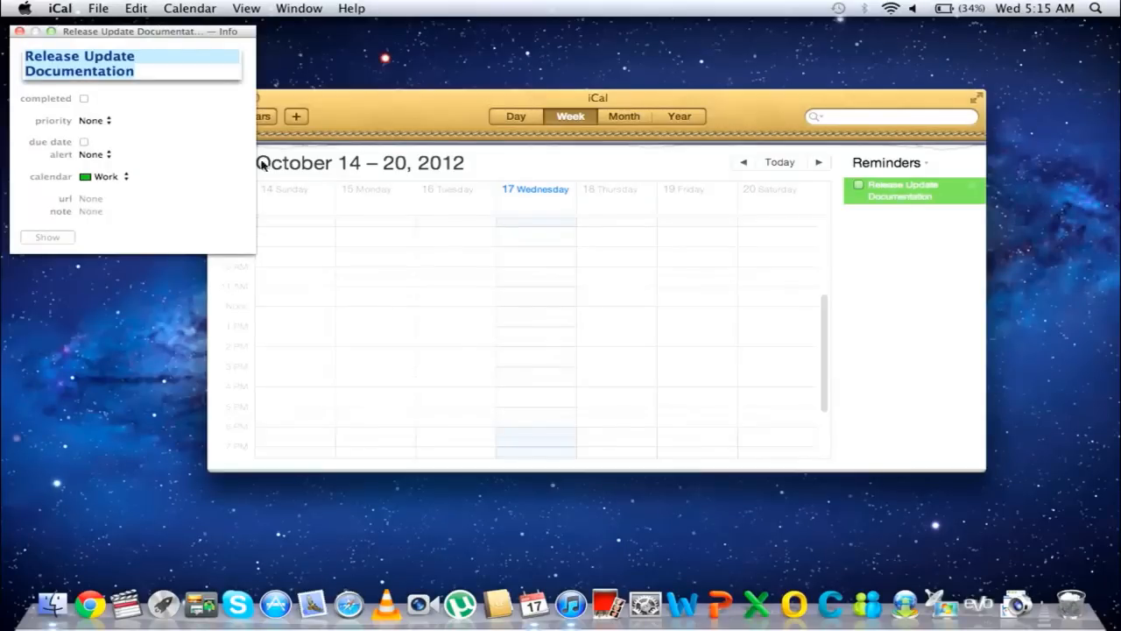
click(94, 120)
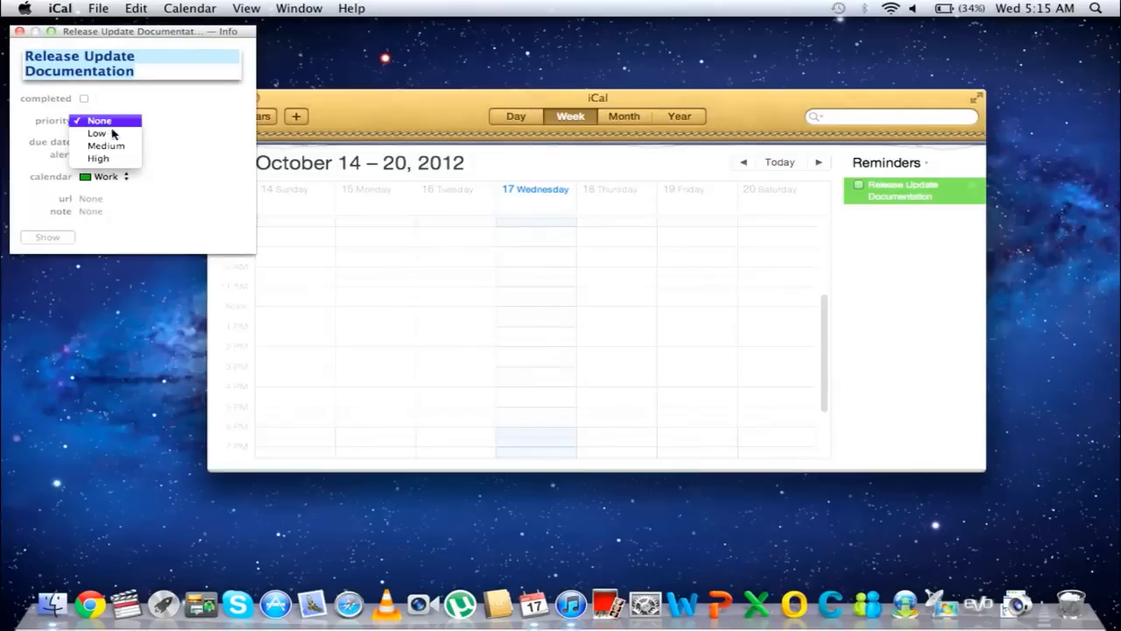
click(98, 158)
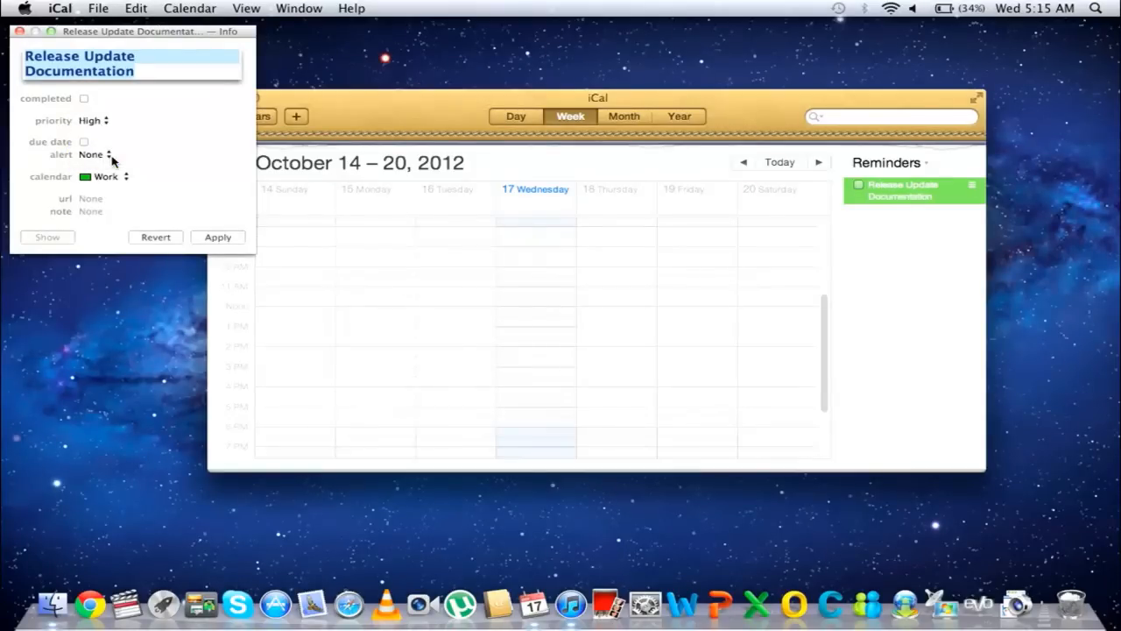
click(104, 176)
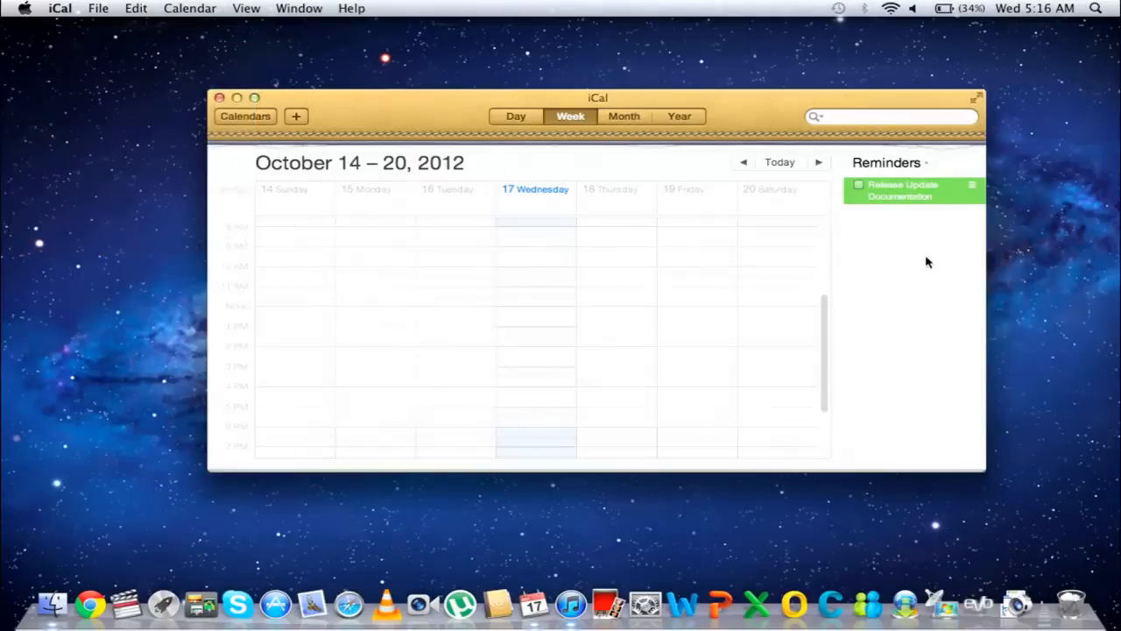
Add the 'MMP Project Proposal' reminder from the Reminders sidebar's context menu.
right_click(926, 262)
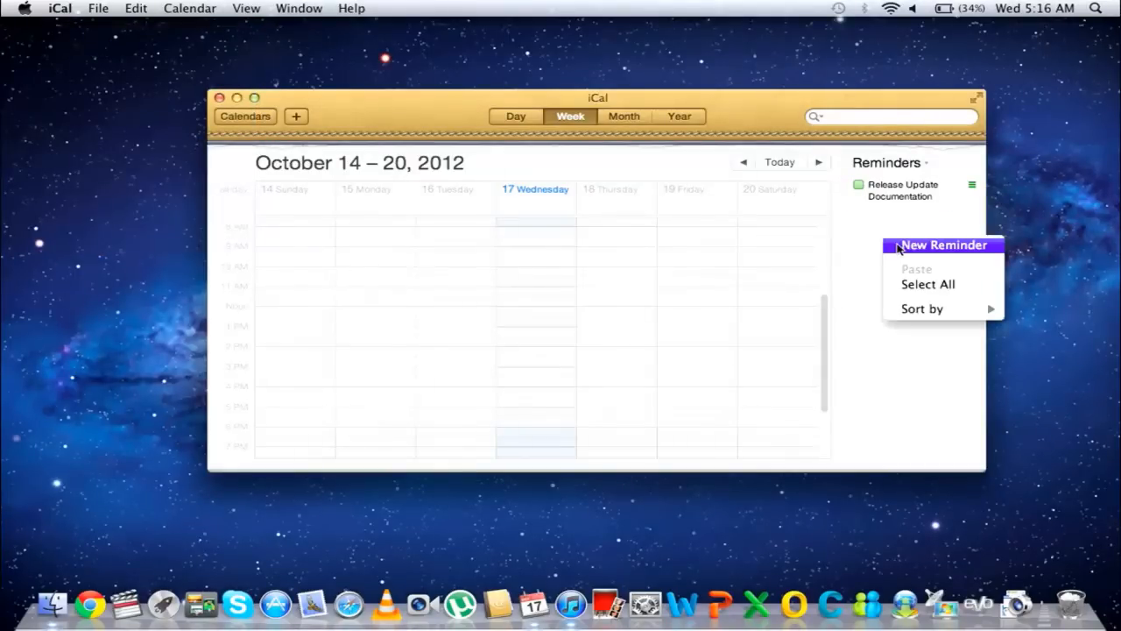
click(942, 245)
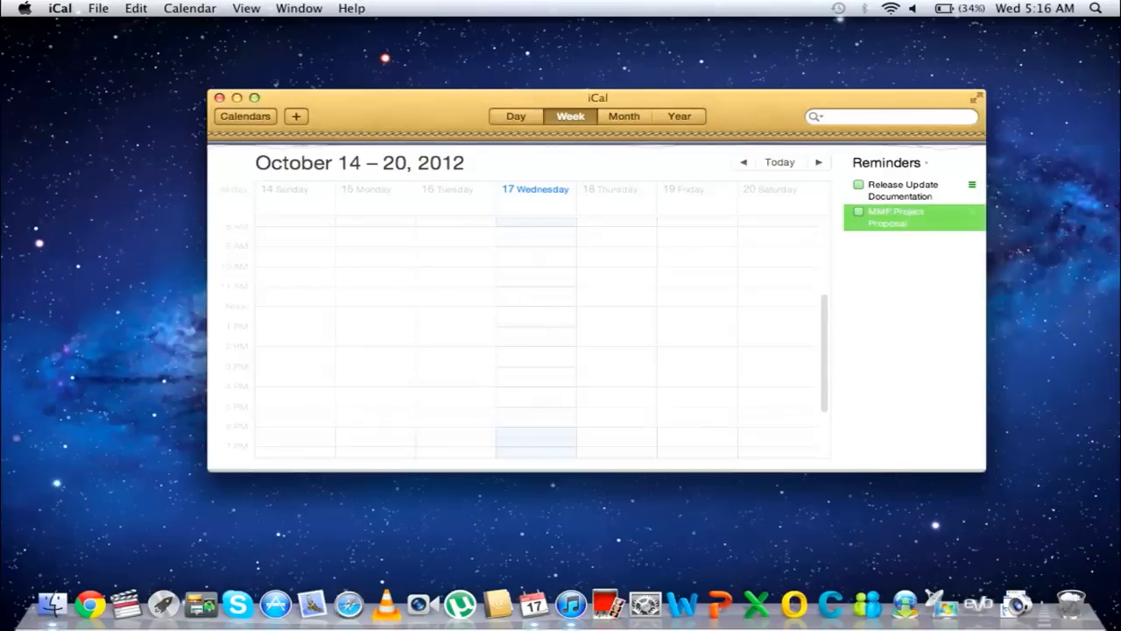